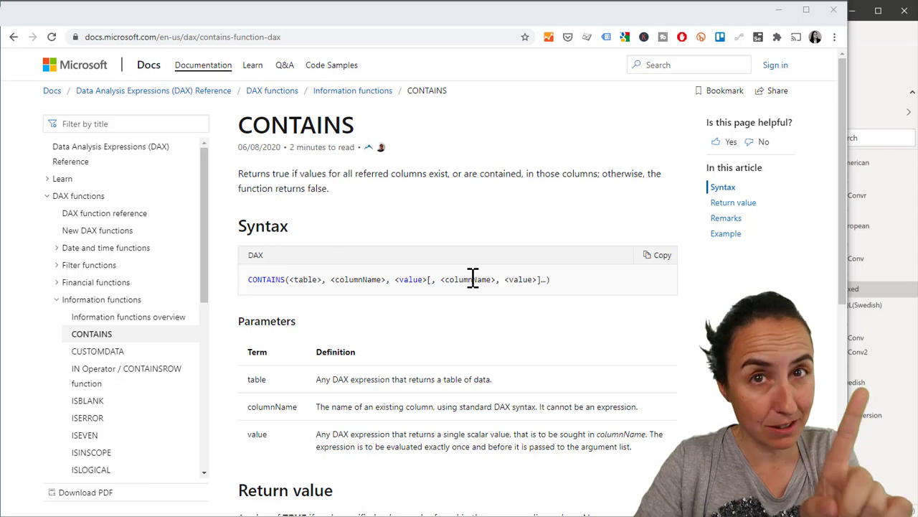
mouse_move(552, 319)
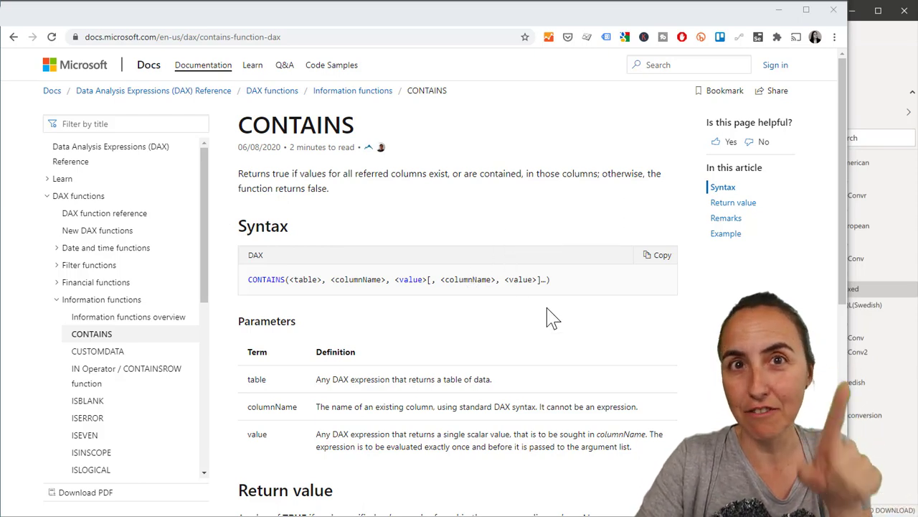
Inspect the rows of the Sales and Stock tables in Data view.
scroll("down", 3)
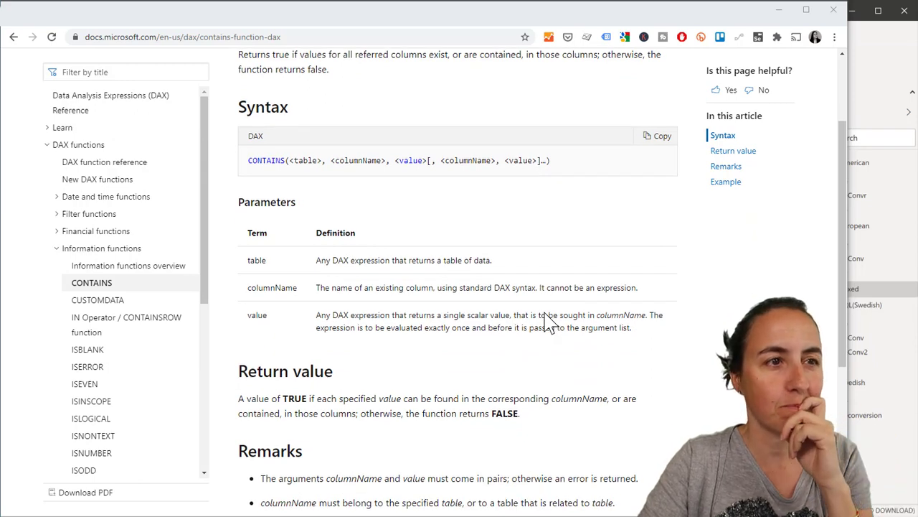
scroll("up", 3)
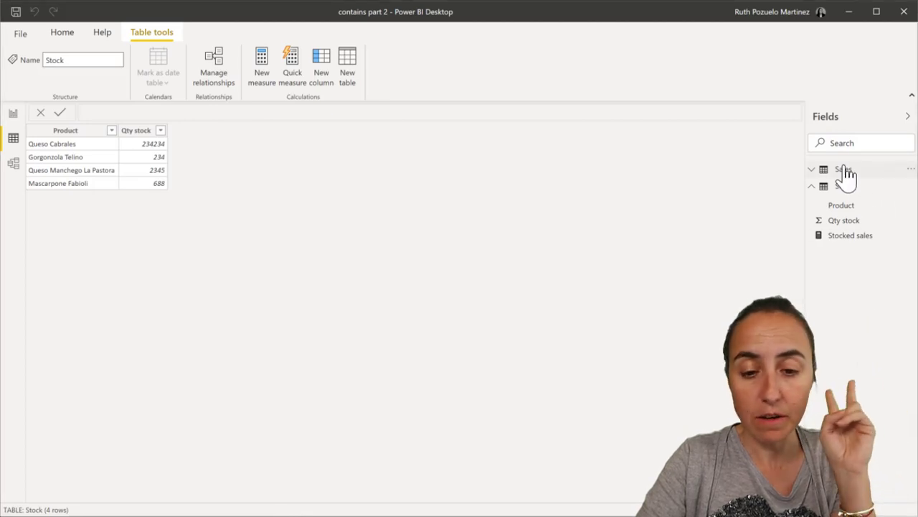
left_click(844, 169)
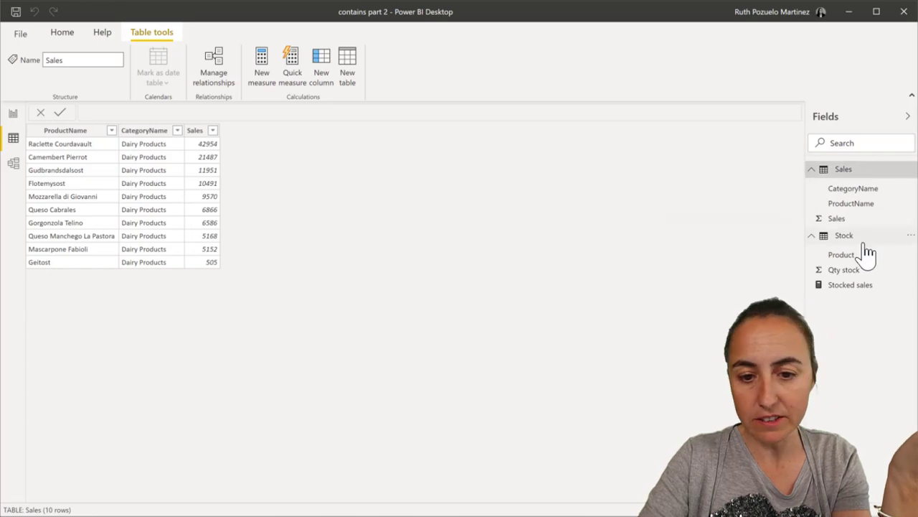
left_click(843, 235)
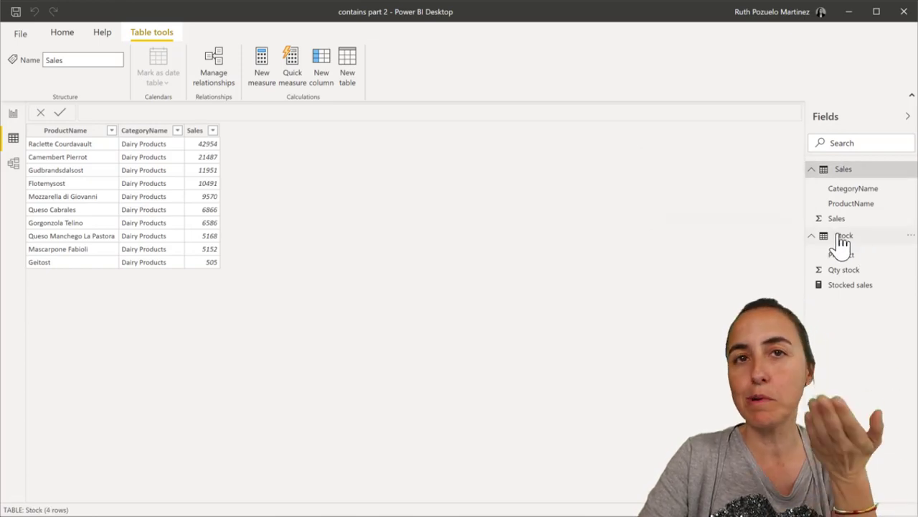
left_click(845, 235)
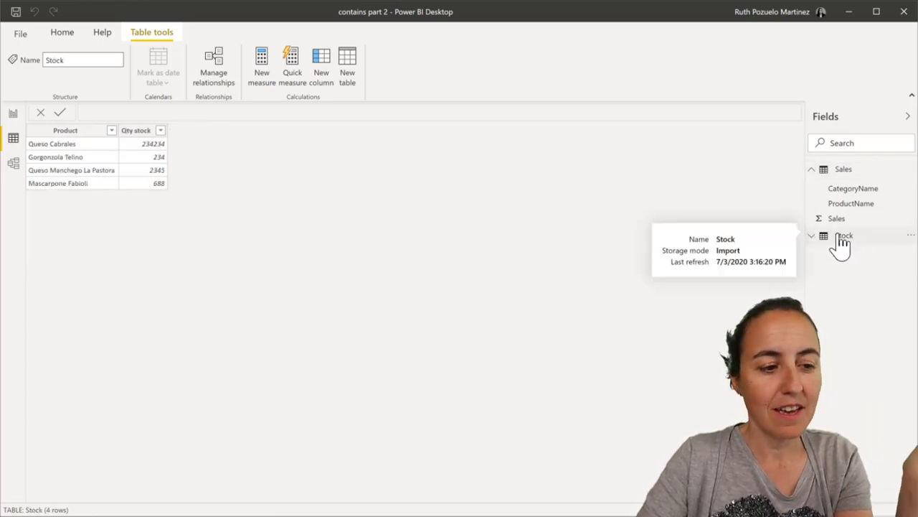
mouse_move(620, 201)
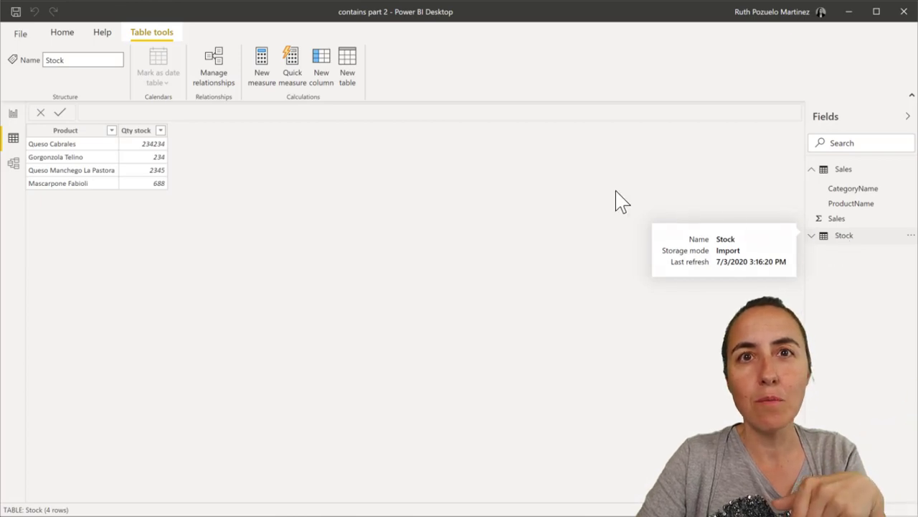
mouse_move(409, 160)
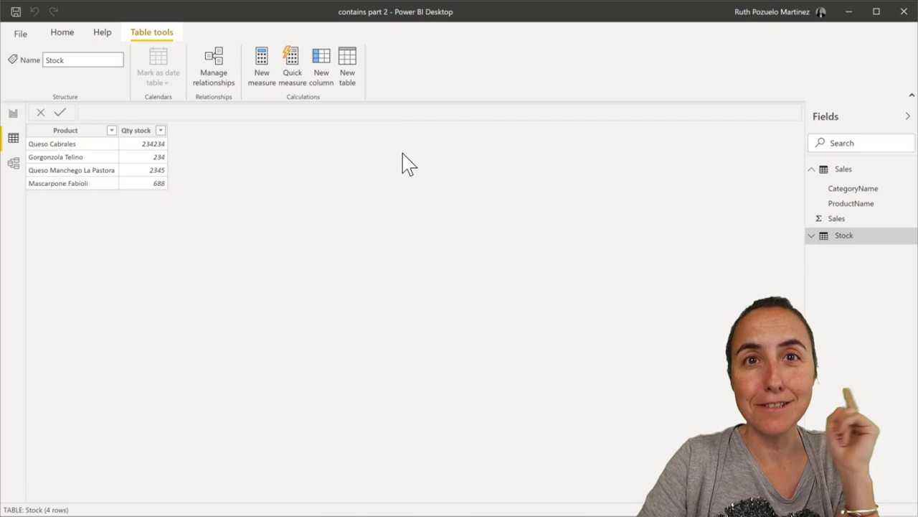
mouse_move(379, 164)
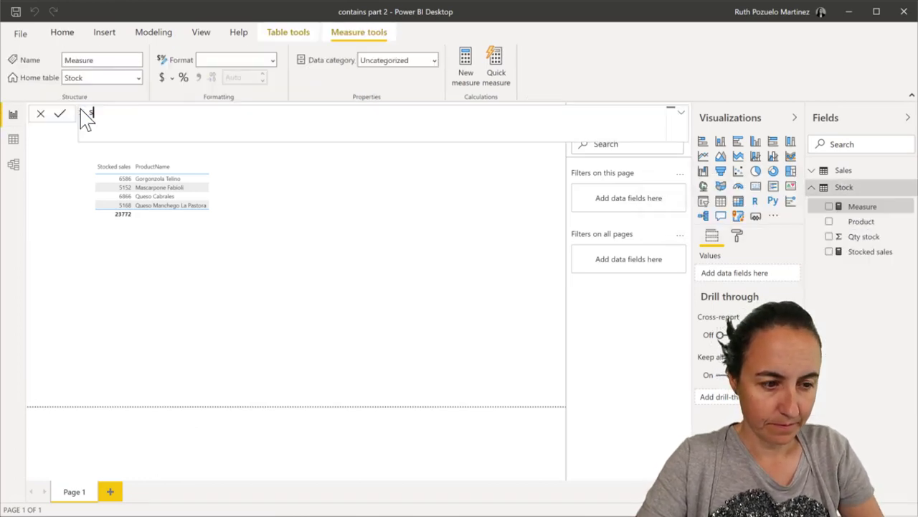
Start a new measure: Sales of stocked products = CALCULATE(SUM(Sales[Sales]),.
type("Sales of stocked products =")
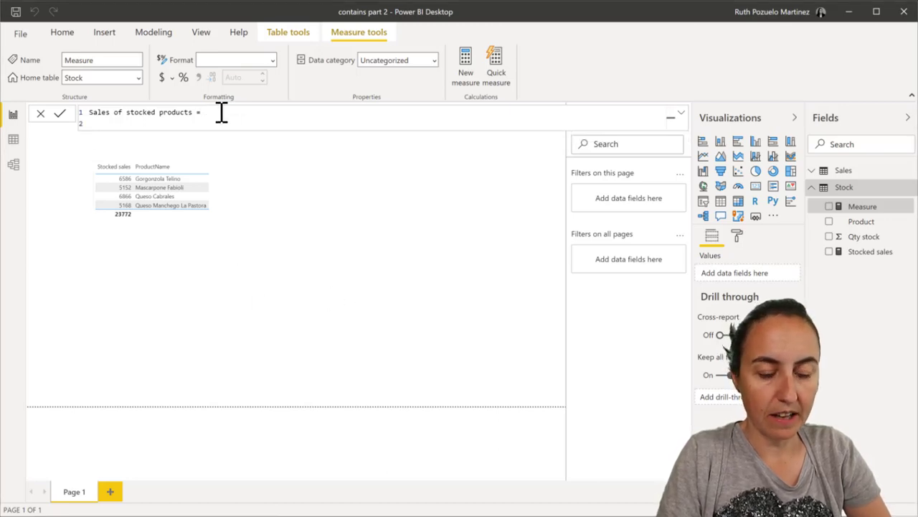
type("calcu")
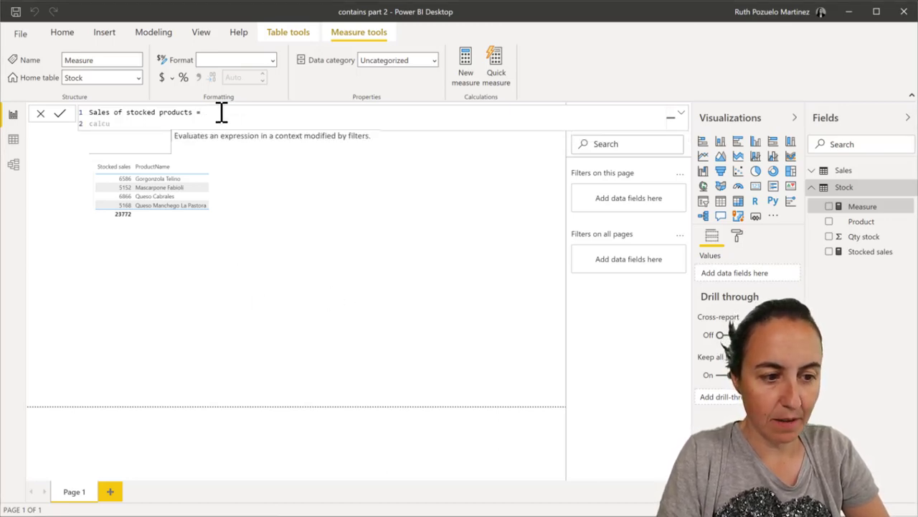
type("CALCULATE(sum")
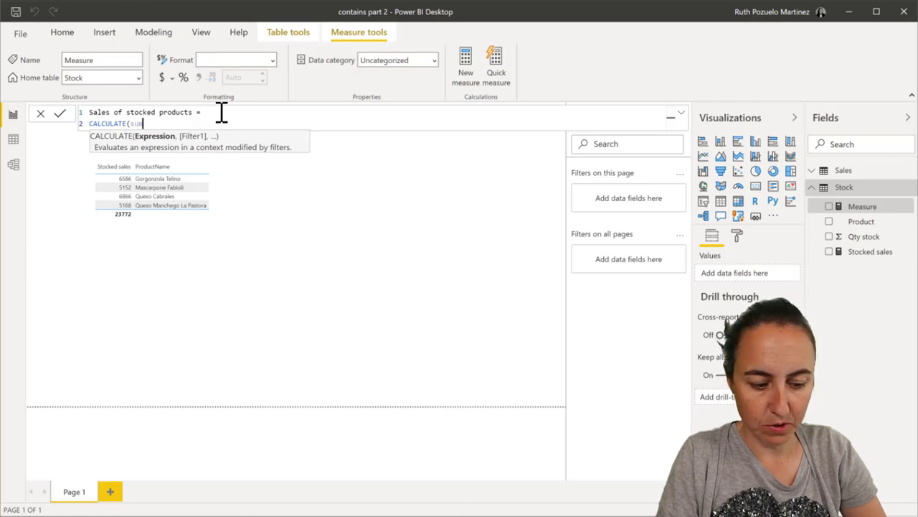
type("SUM(")
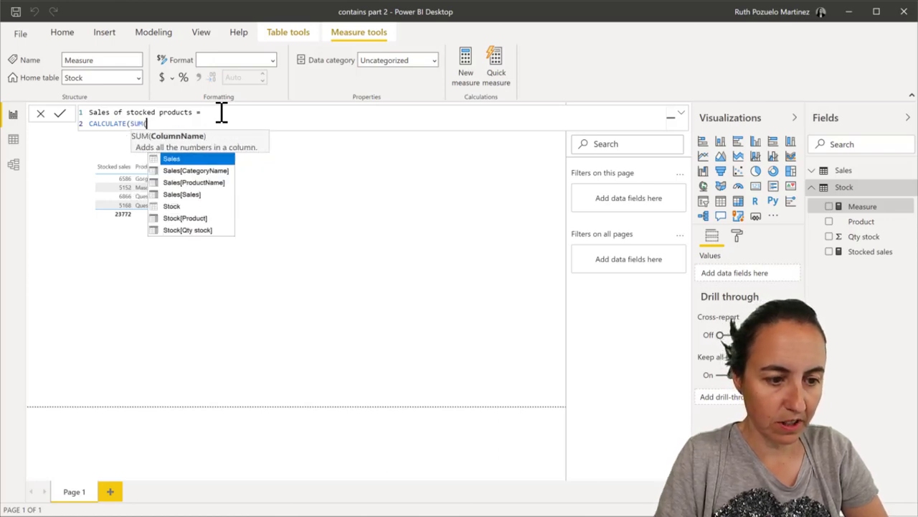
type("sale")
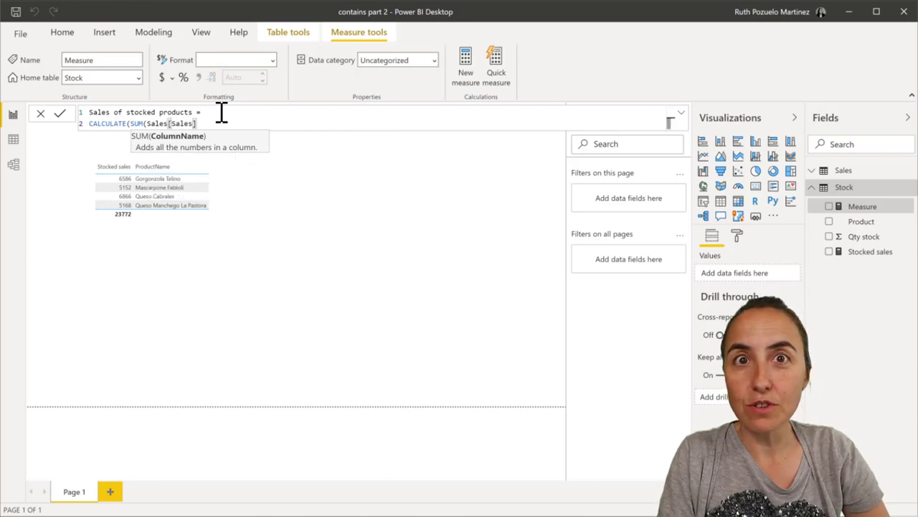
type(",")
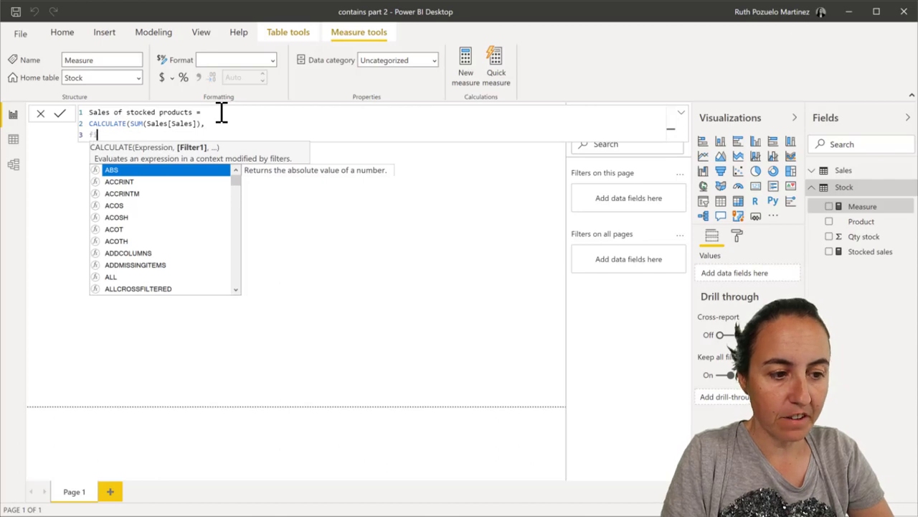
Extend the formula with FILTER(Sales, CONTAINS(VALUES(Stock[Product]), Stock[Product], Sales...
type("FILTER(")
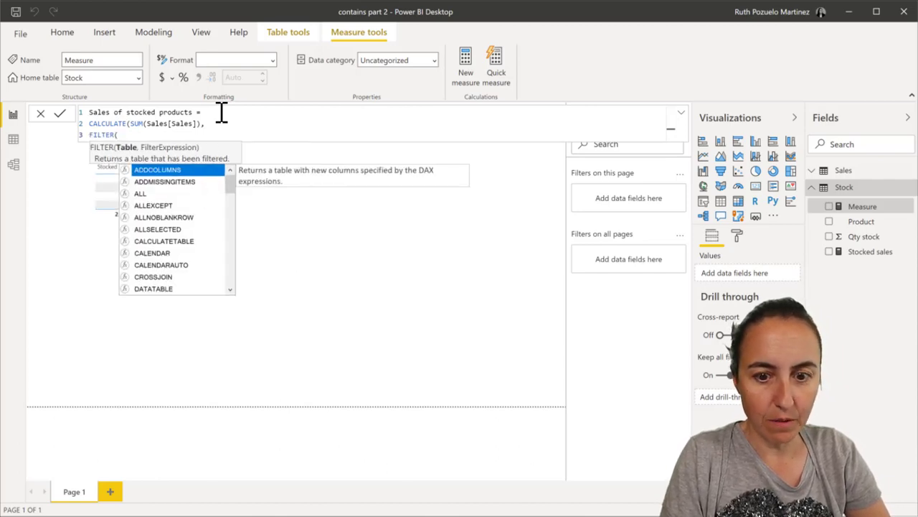
type("Sales,")
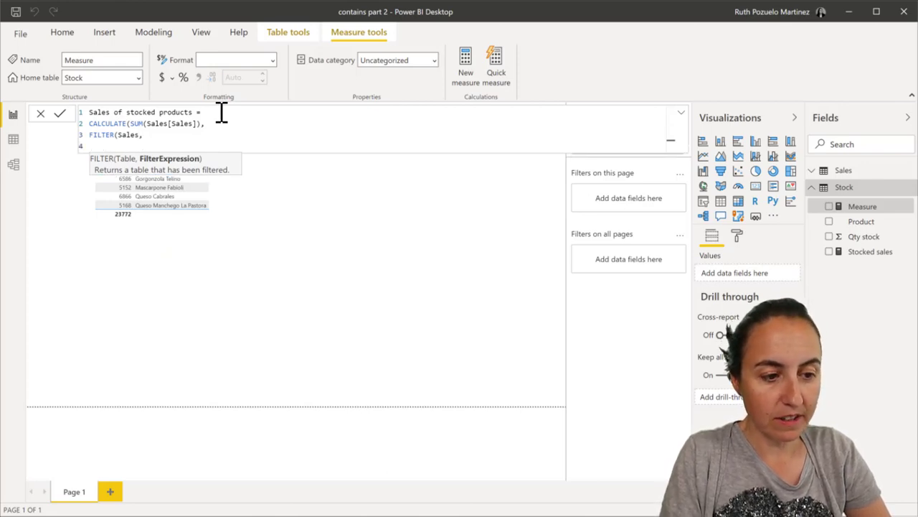
type("co")
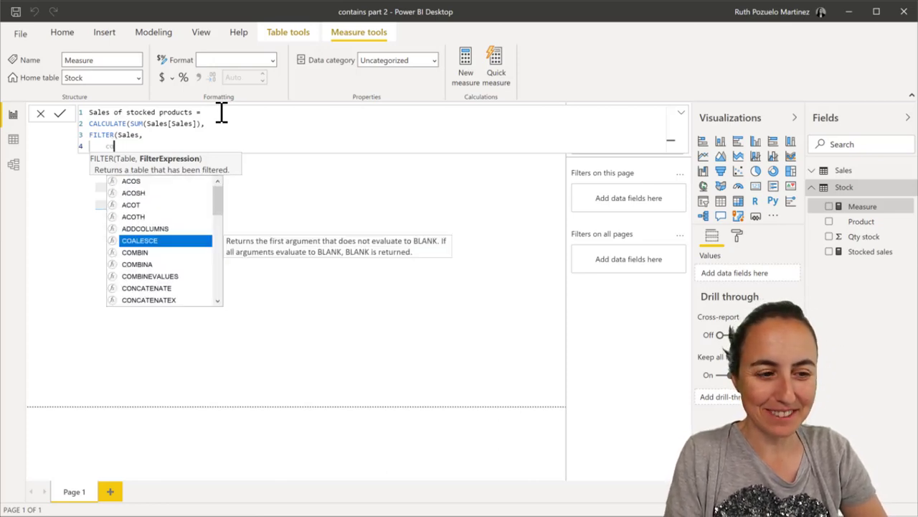
type("CONTAINS(")
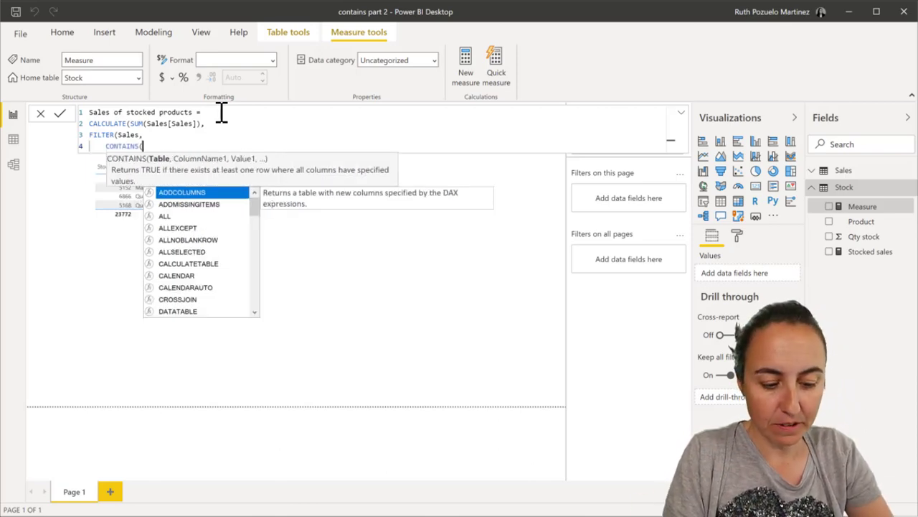
type("val")
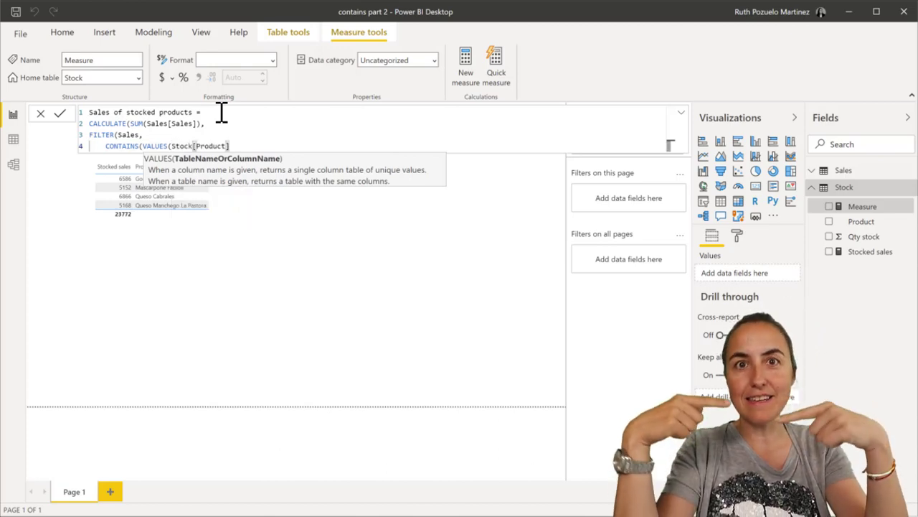
type(")),")
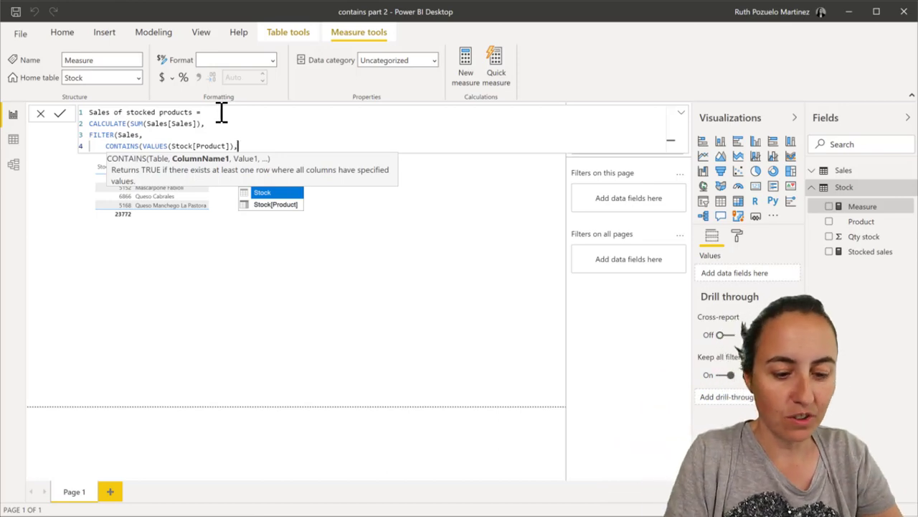
type("sto")
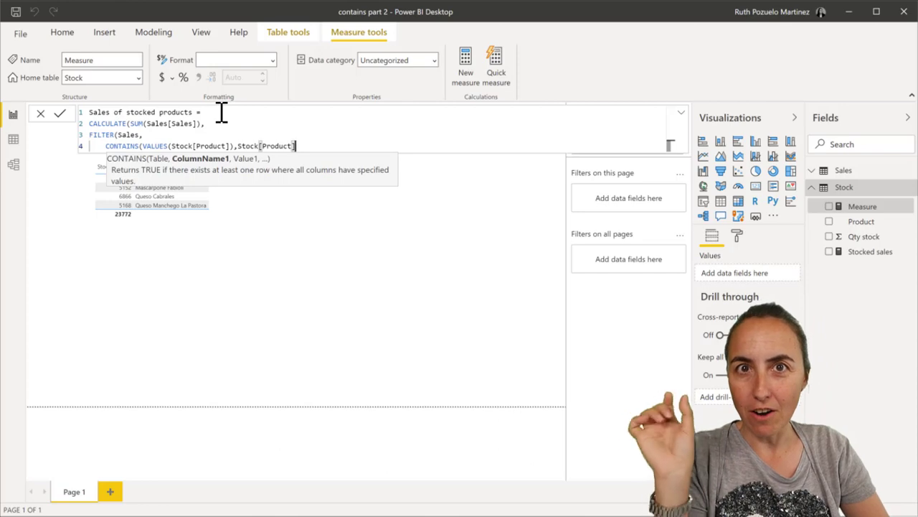
type(",")
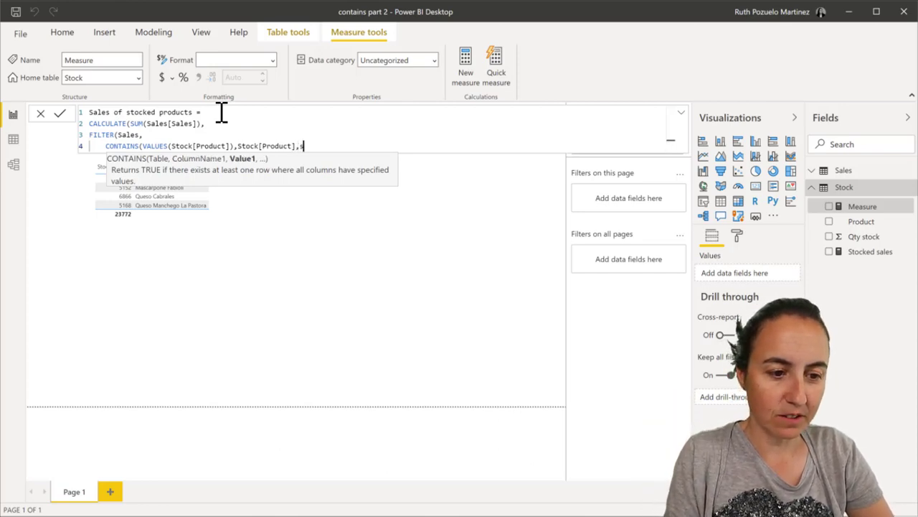
type("sale")
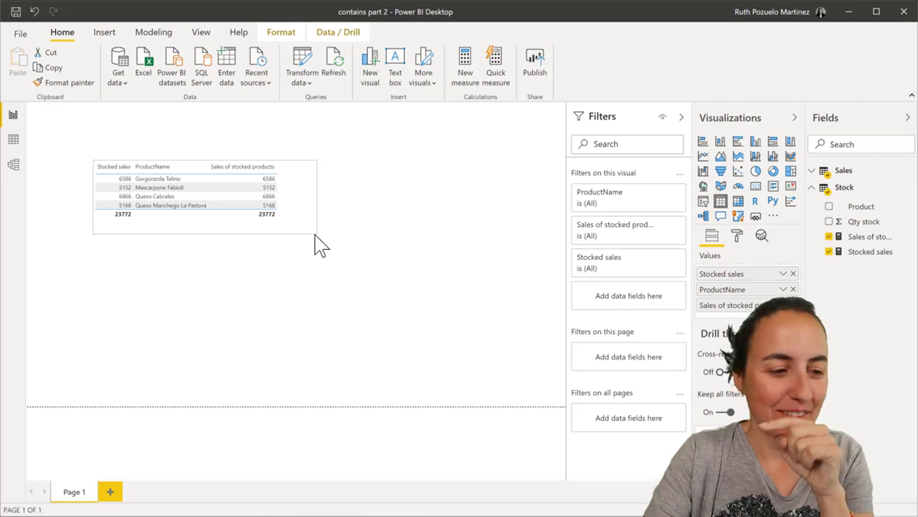
Switch to Model view to see that the Stock and Sales tables are unrelated.
left_click(13, 163)
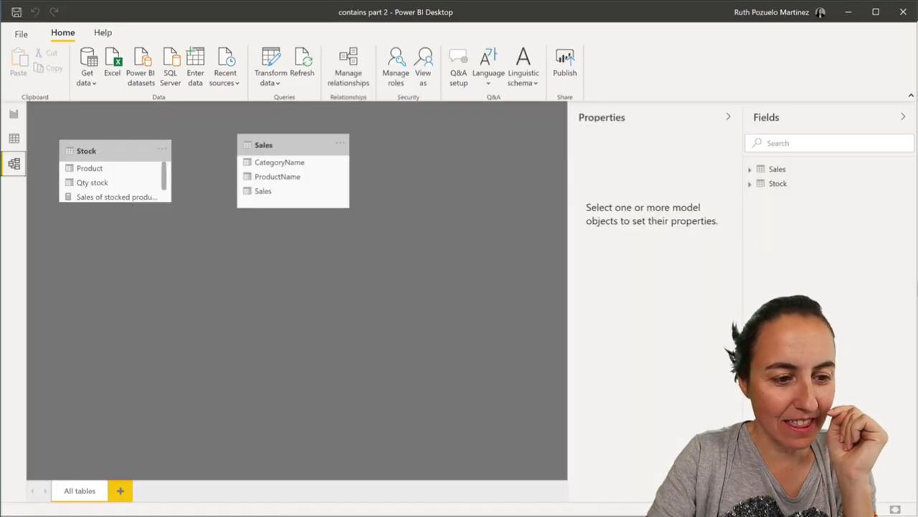